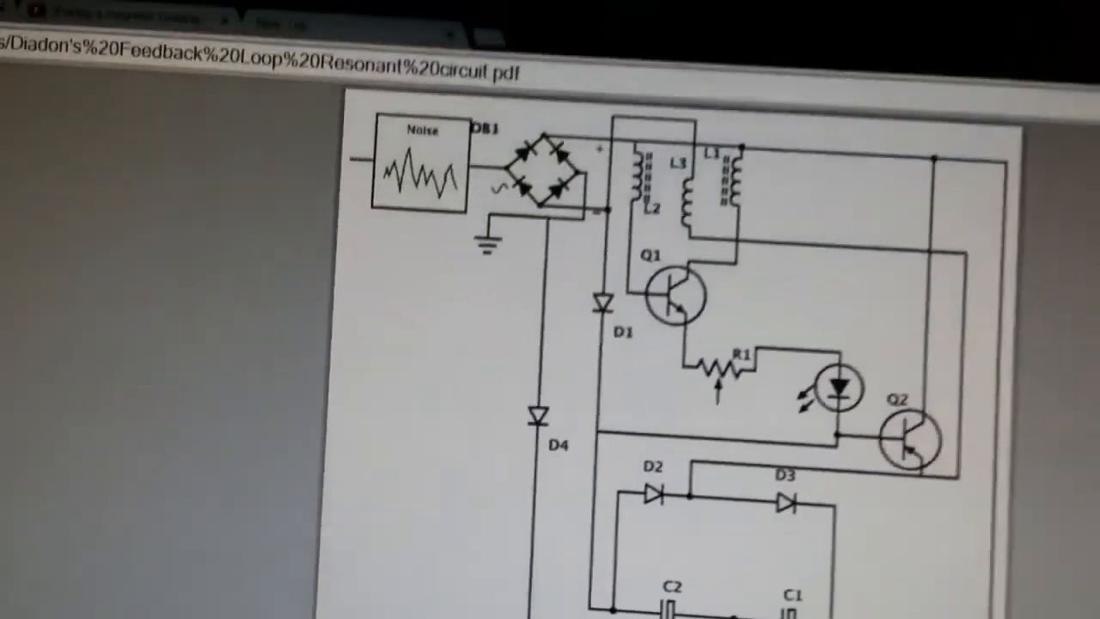
scroll("down", 3)
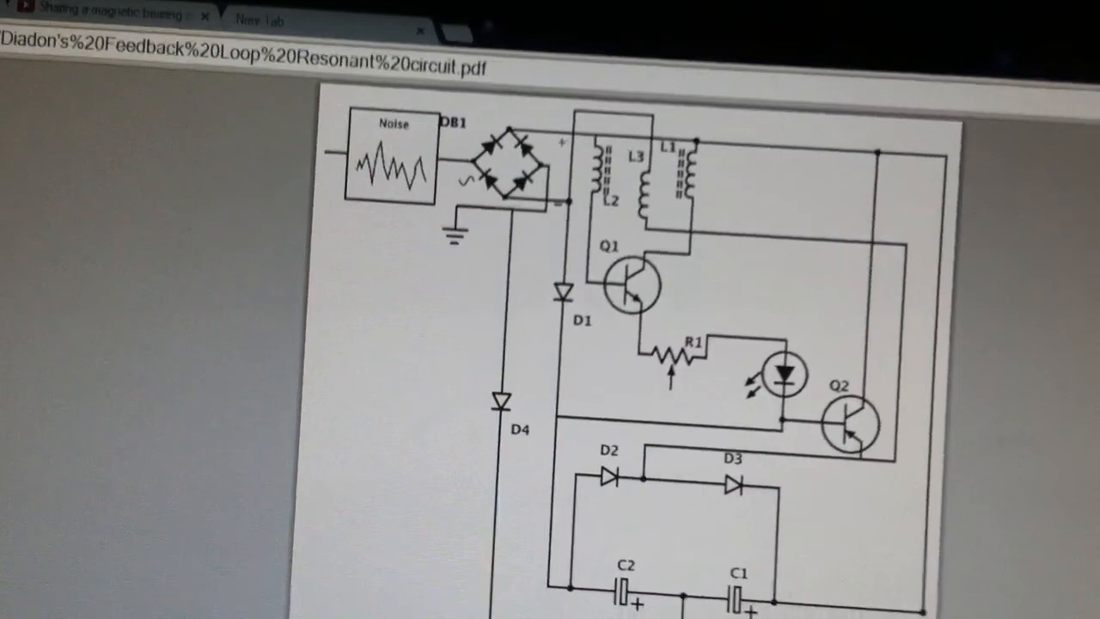
scroll("down", 3)
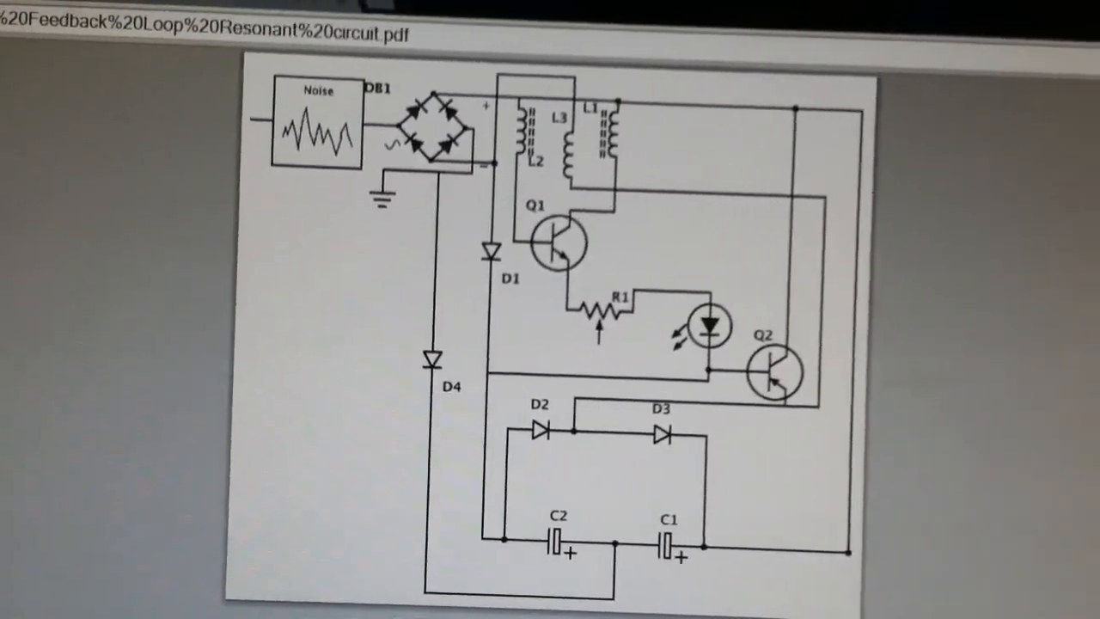